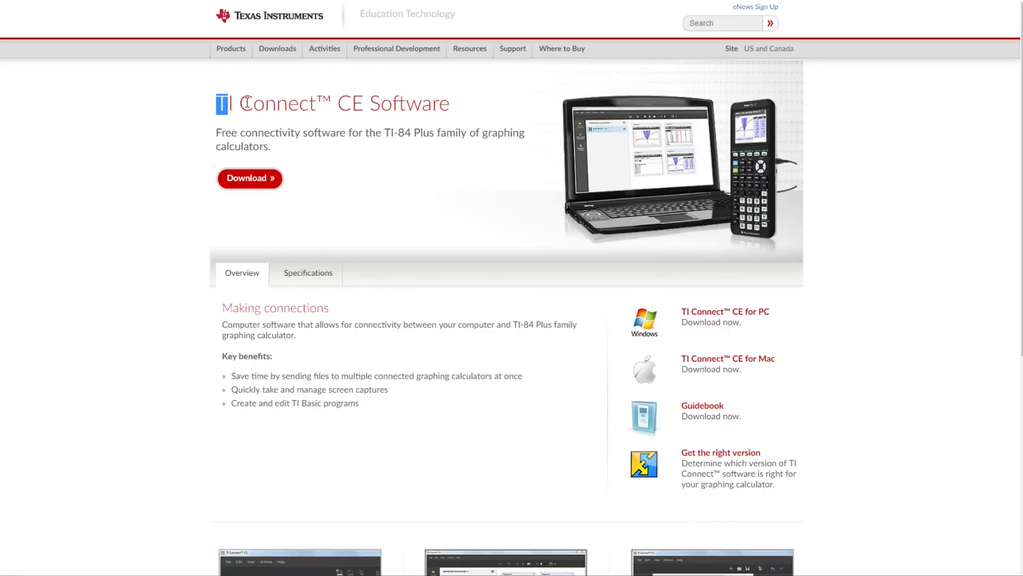
- Reach the Windows download list for TI Connect CE from its software page in Chrome
{"action": "triple_click", "coordinate": [332, 103]}
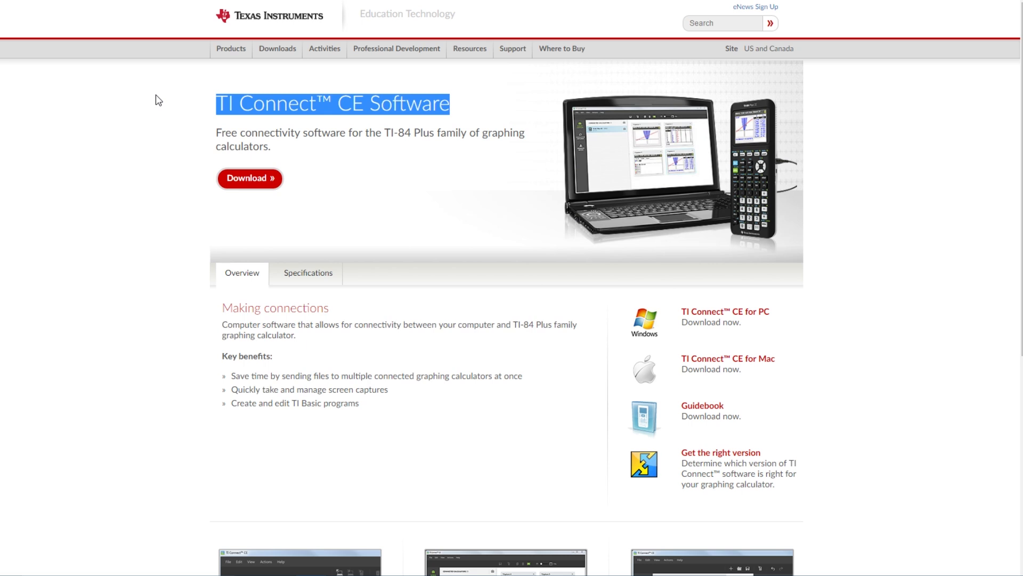
{"action": "mouse_move", "coordinate": [713, 321]}
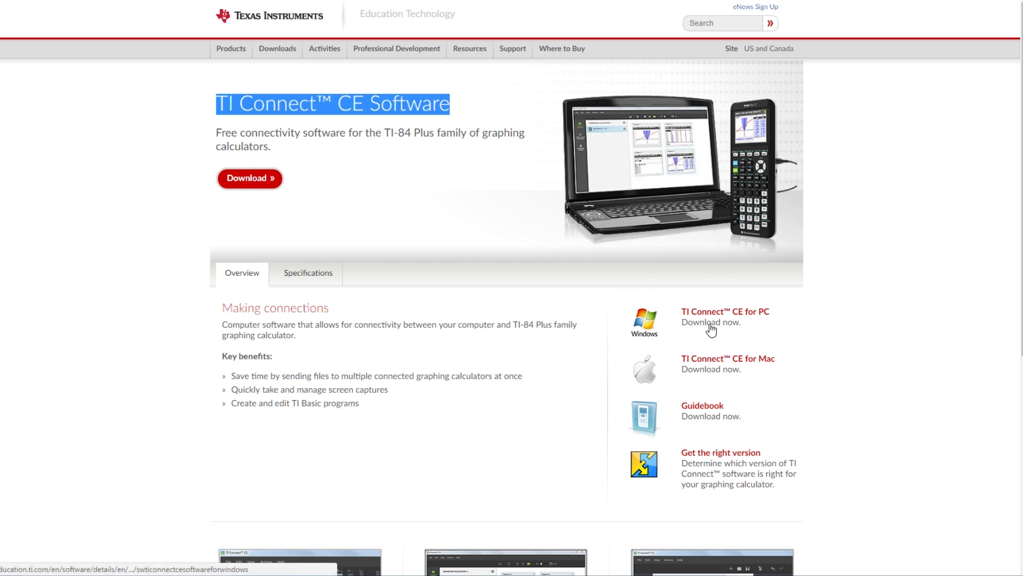
{"action": "left_click", "coordinate": [711, 321]}
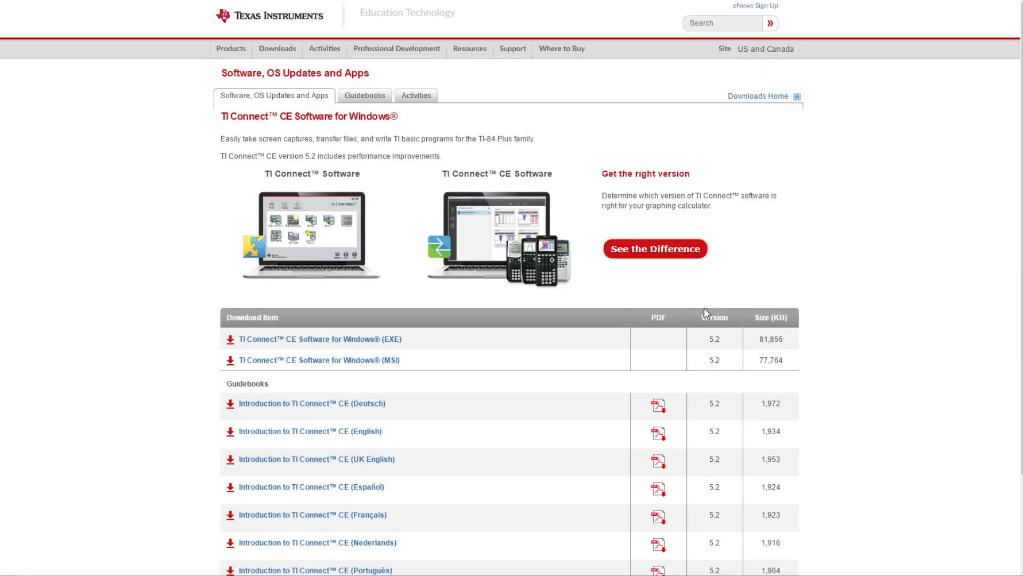
{"action": "left_click", "coordinate": [319, 339]}
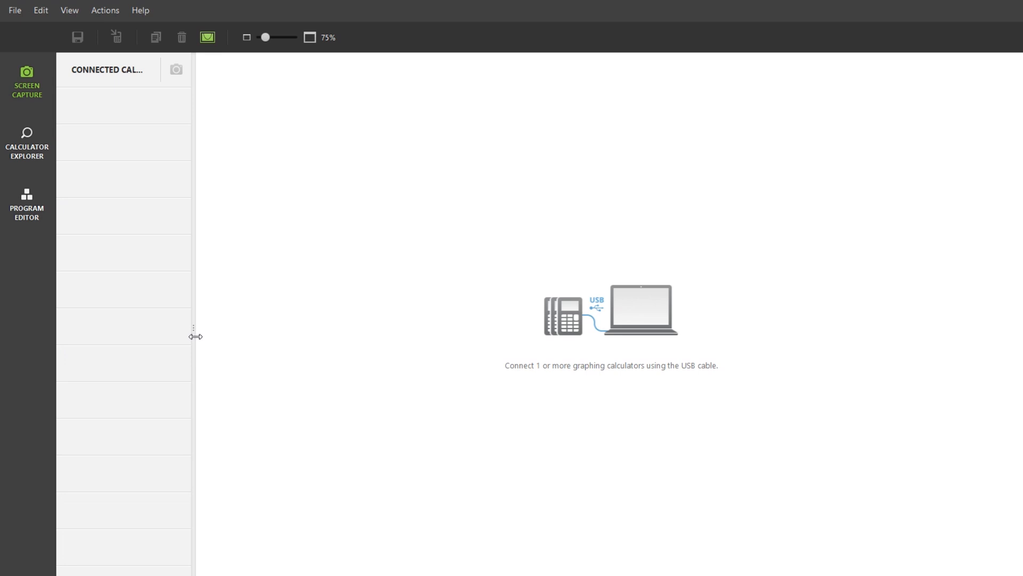
{"action": "mouse_move", "coordinate": [31, 243]}
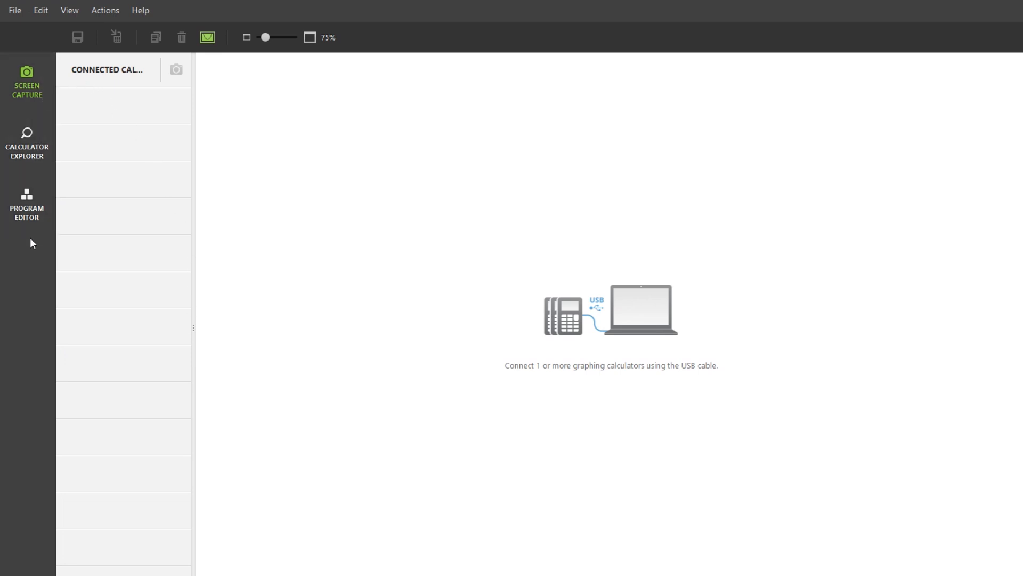
- Switch to the Program Editor and create a new empty program, PROG01
{"action": "left_click", "coordinate": [27, 206]}
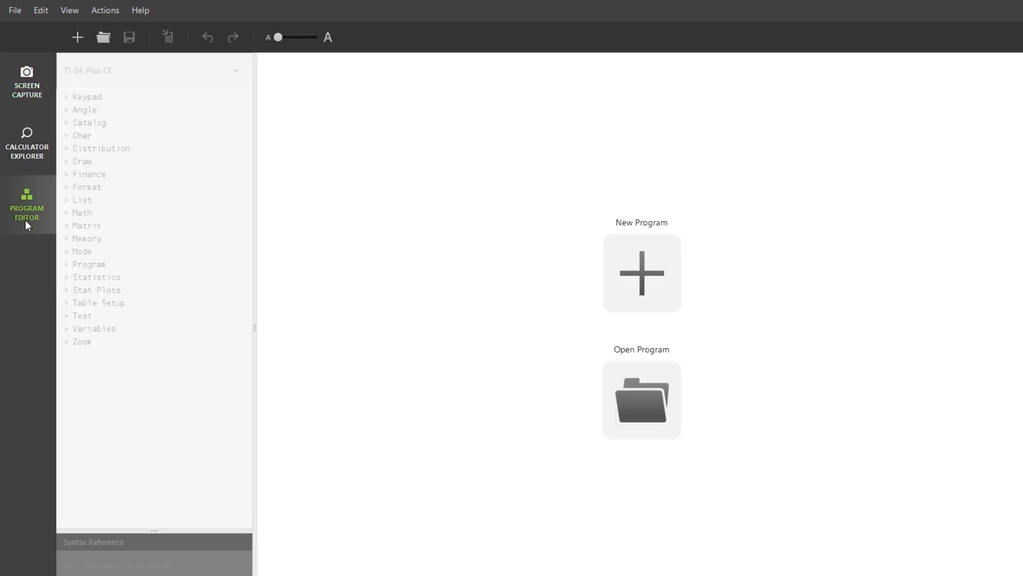
{"action": "mouse_move", "coordinate": [421, 281]}
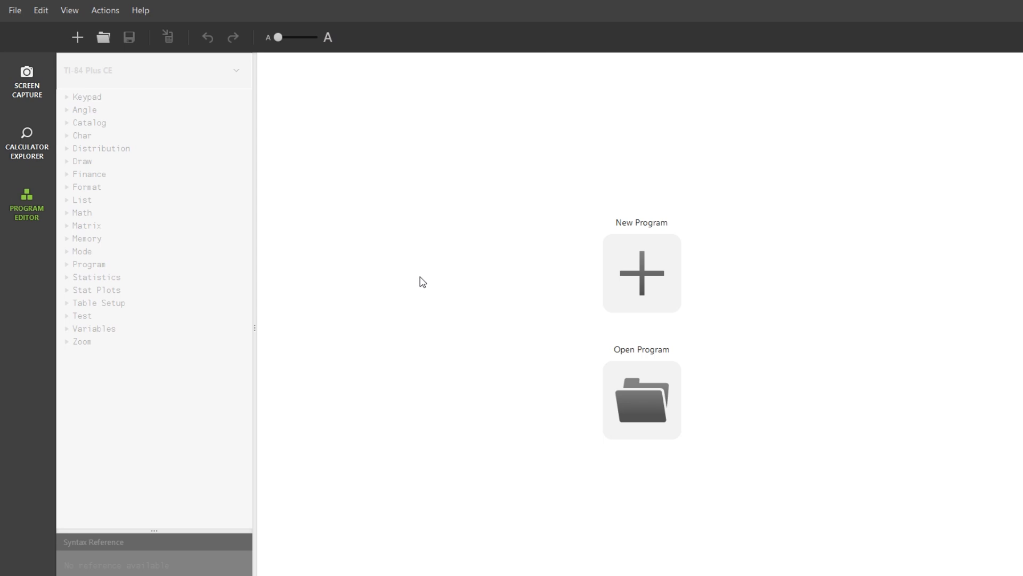
{"action": "mouse_move", "coordinate": [590, 254]}
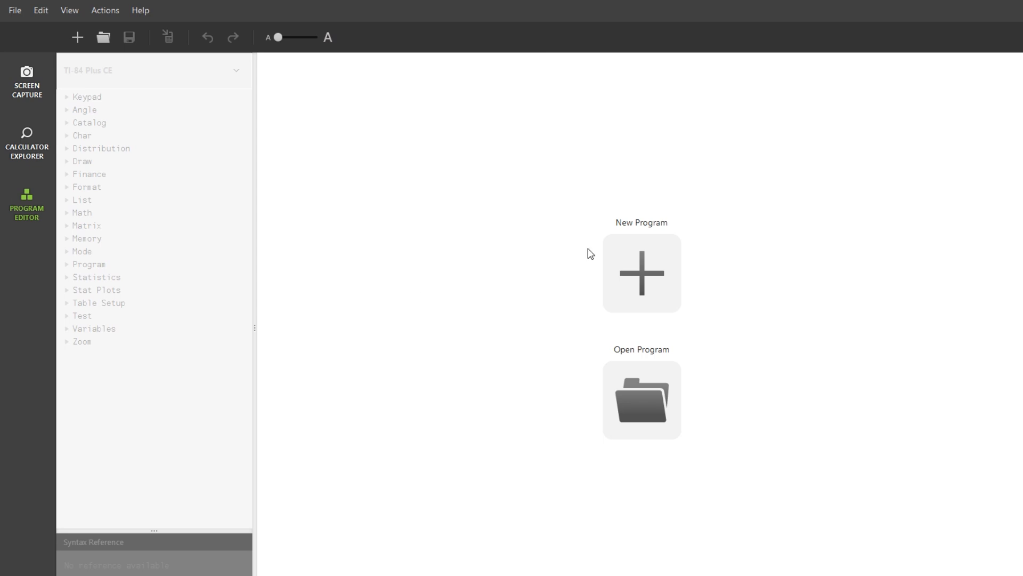
{"action": "mouse_move", "coordinate": [647, 276]}
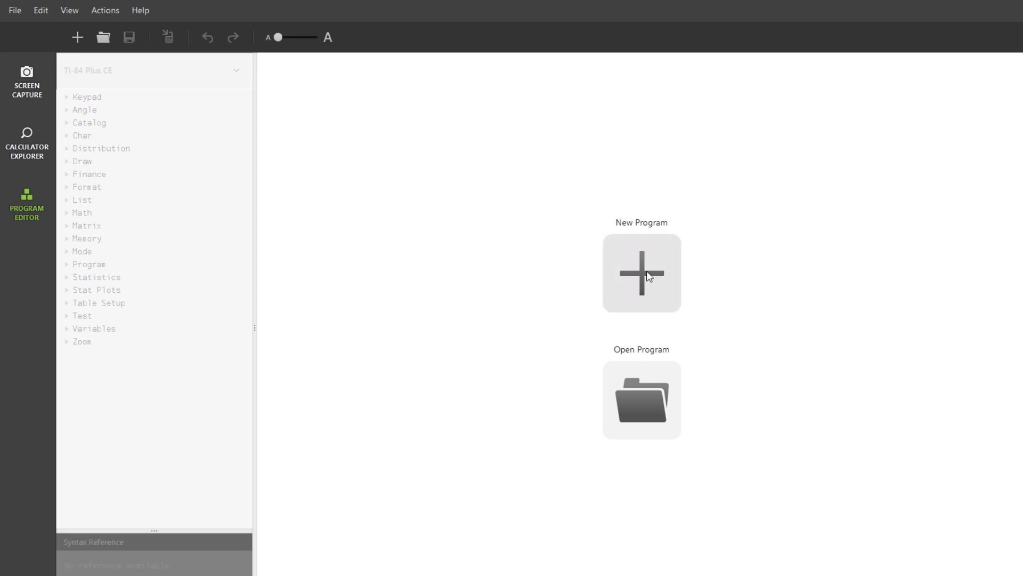
{"action": "mouse_move", "coordinate": [641, 397]}
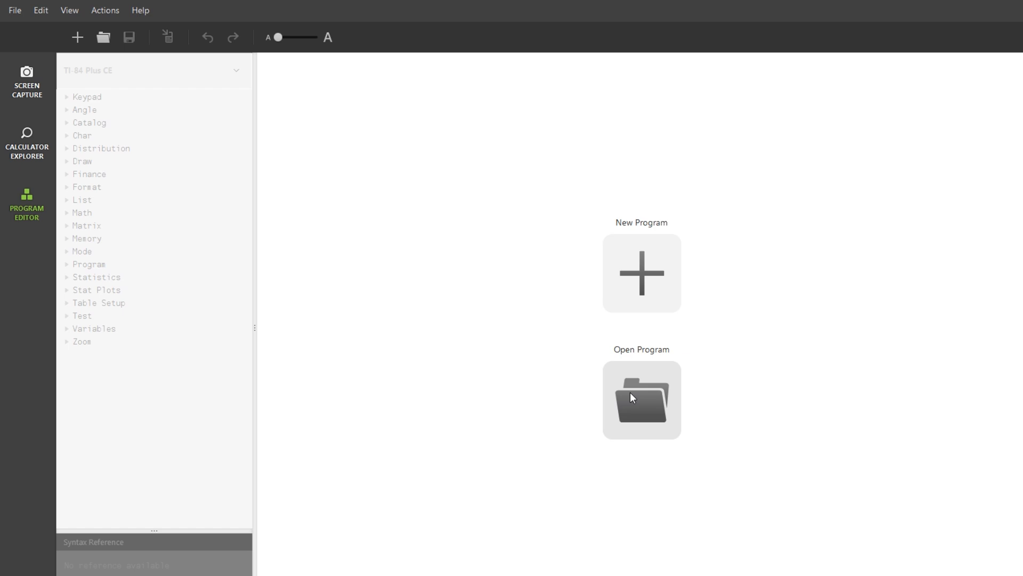
{"action": "mouse_move", "coordinate": [640, 273]}
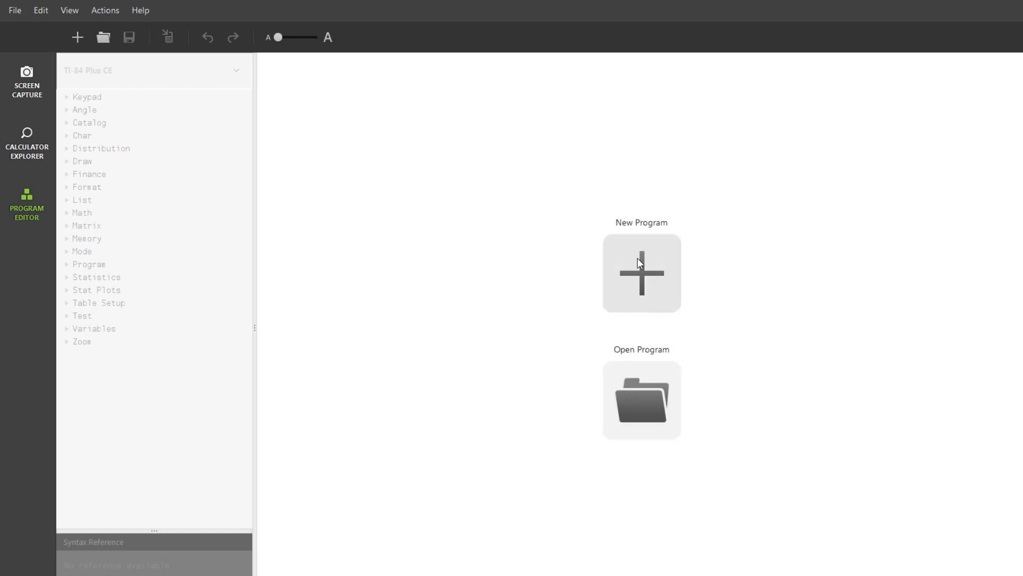
{"action": "mouse_move", "coordinate": [642, 275]}
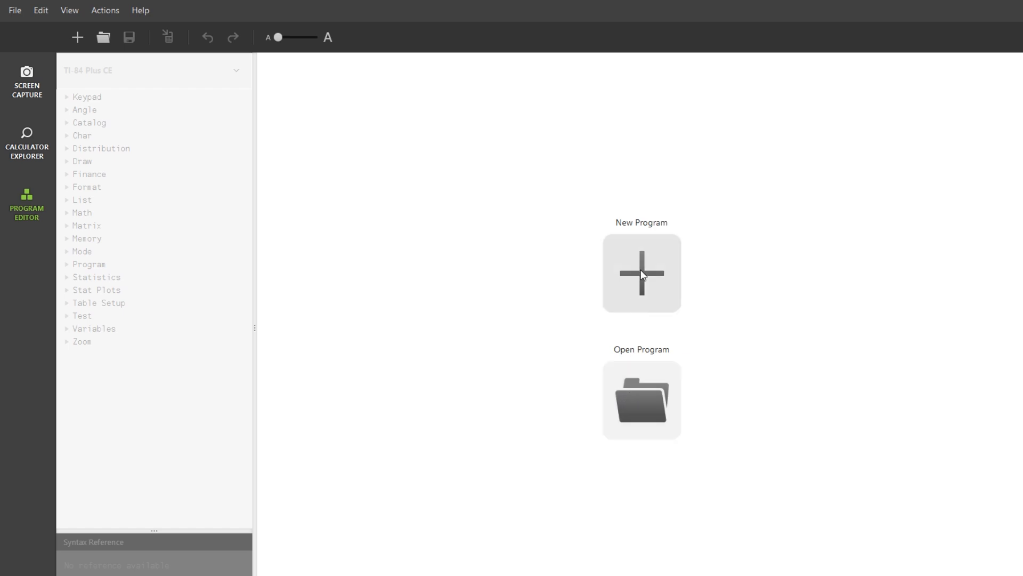
{"action": "left_click", "coordinate": [641, 273]}
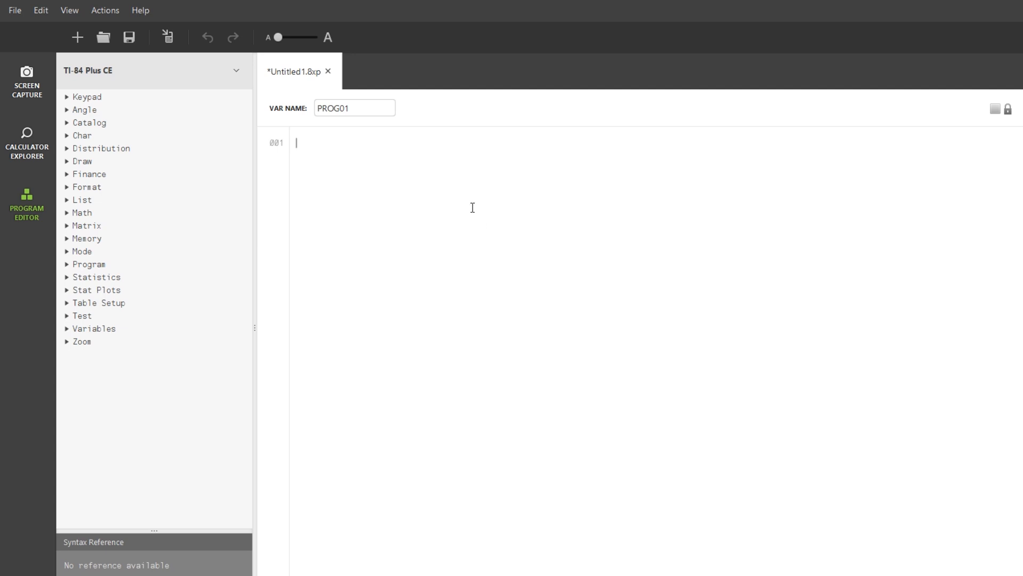
- Enter the note lines: Notes, Pythagorean Theorem a^2+b^2=c^2, blank, Slope Intercept y=x+b
{"action": "type", "text": "Notes"}
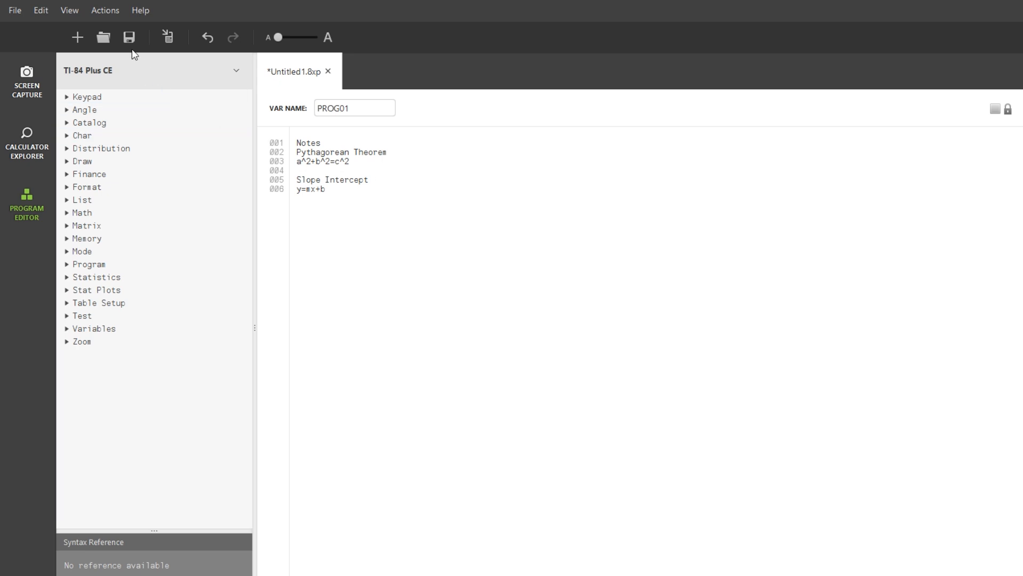
{"action": "mouse_move", "coordinate": [129, 37]}
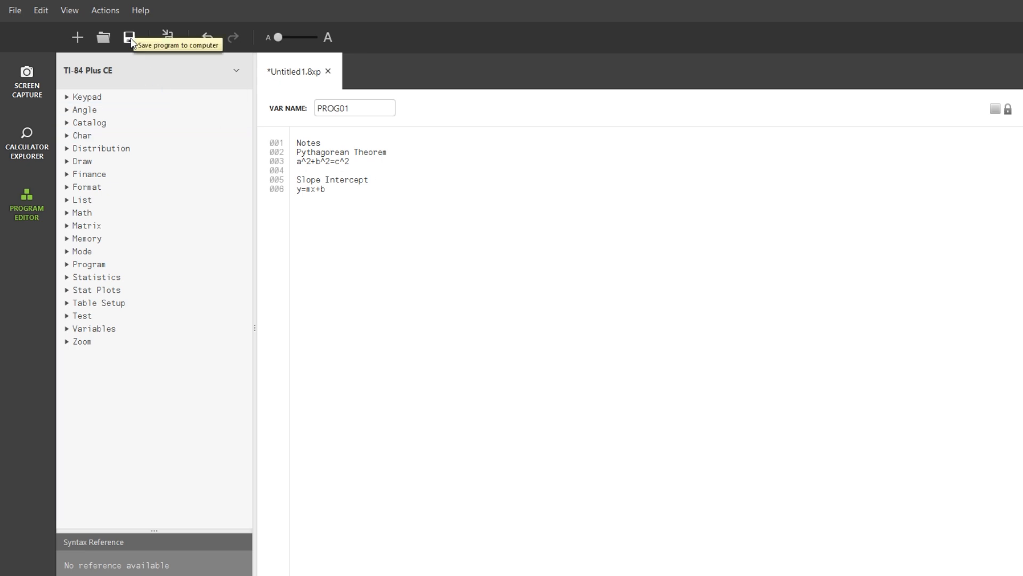
{"action": "mouse_move", "coordinate": [425, 194]}
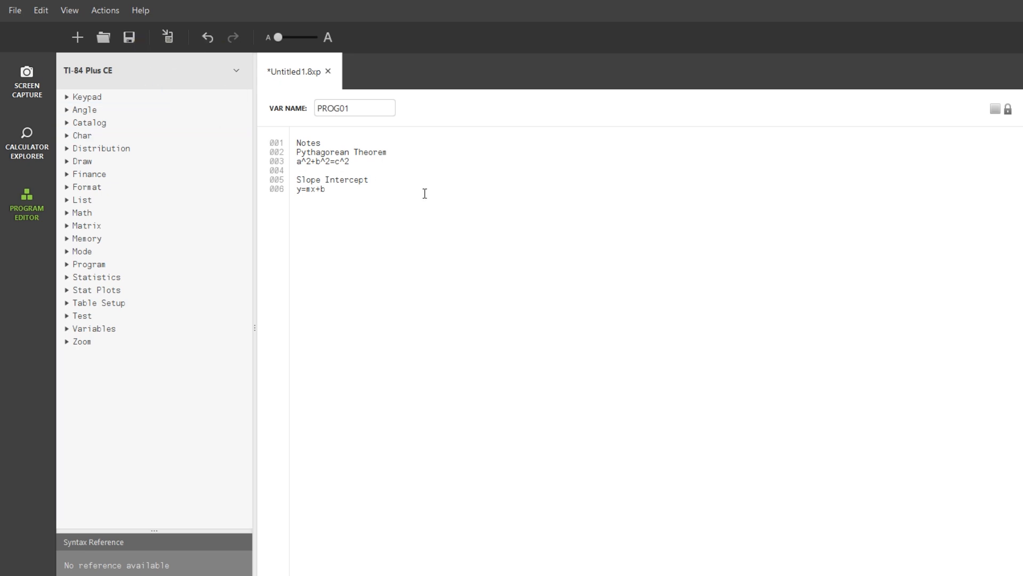
{"action": "mouse_move", "coordinate": [601, 117]}
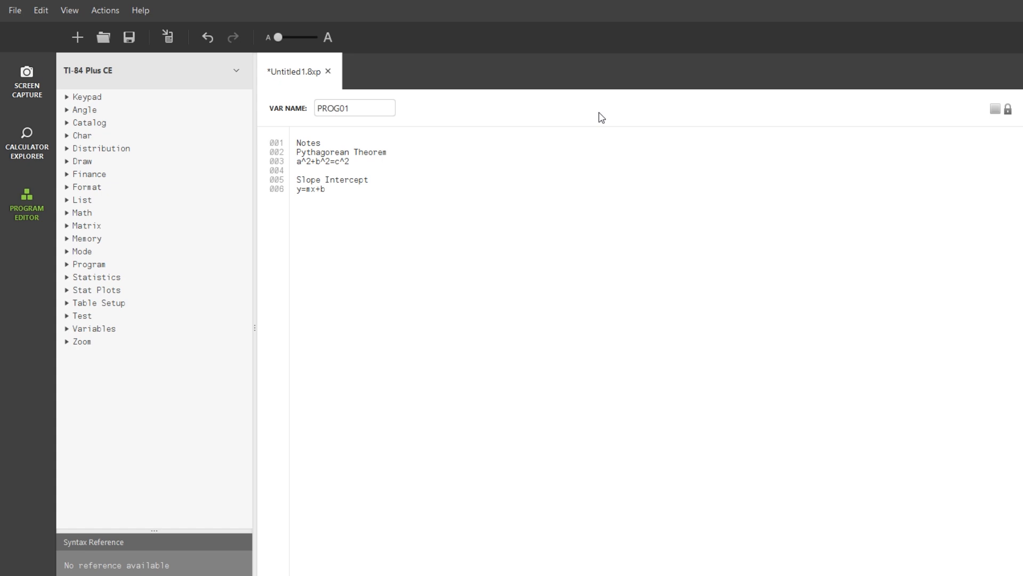
{"action": "left_click", "coordinate": [326, 190]}
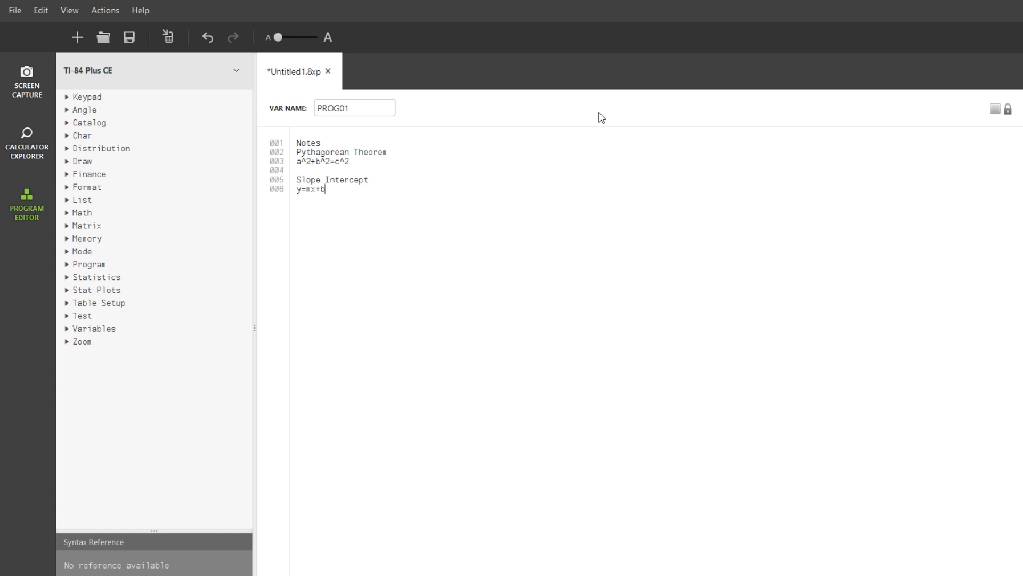
{"action": "mouse_move", "coordinate": [289, 83]}
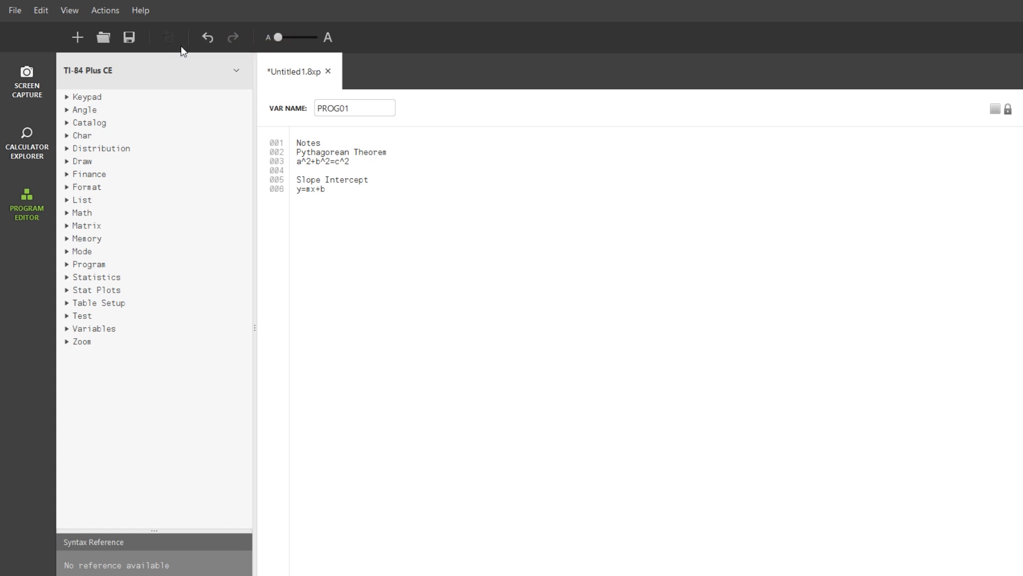
- Send the program to all connected calculators in RAM under the custom name NOTES
{"action": "left_click", "coordinate": [167, 37]}
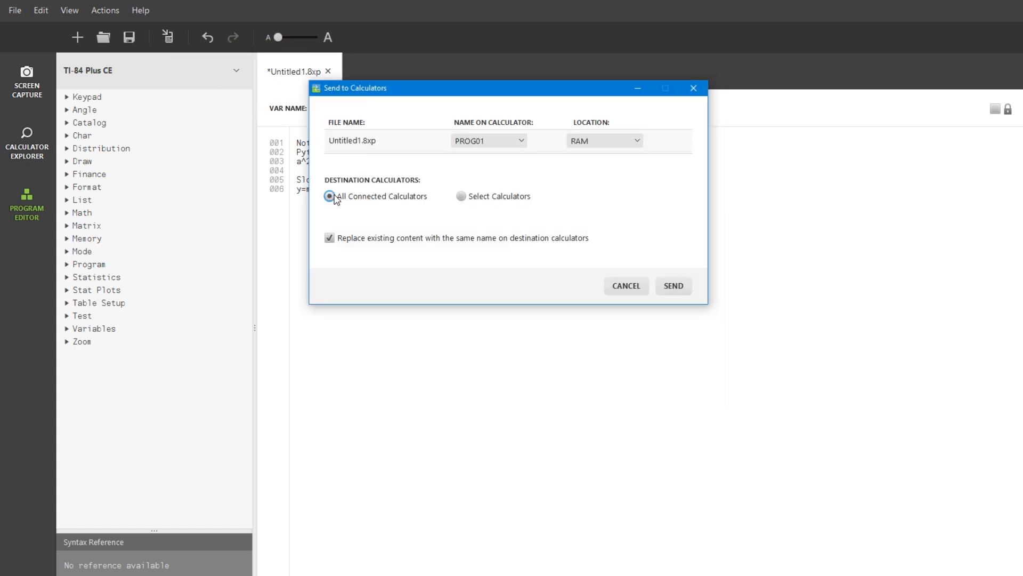
{"action": "mouse_move", "coordinate": [614, 243]}
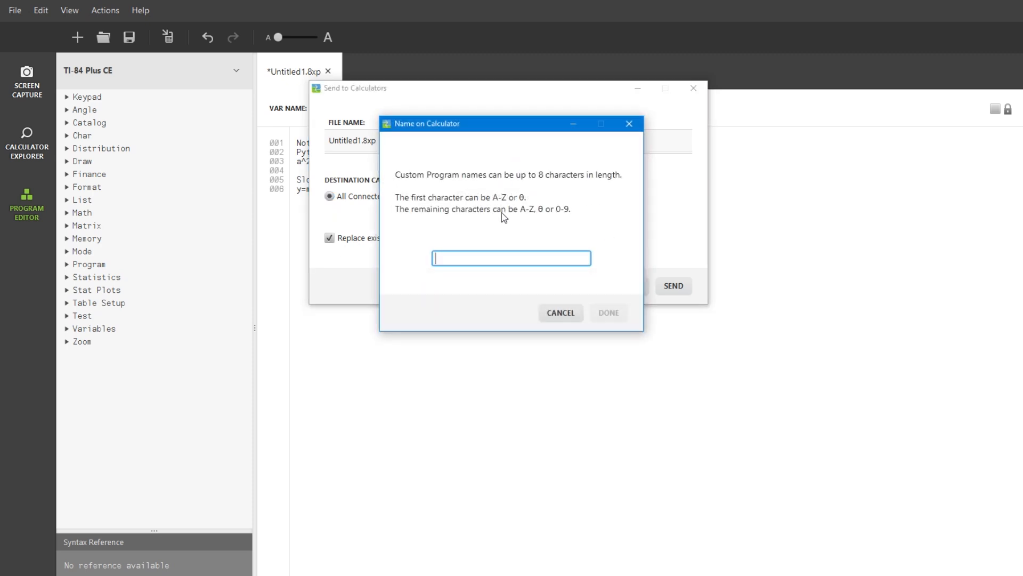
{"action": "type", "text": "NOTES"}
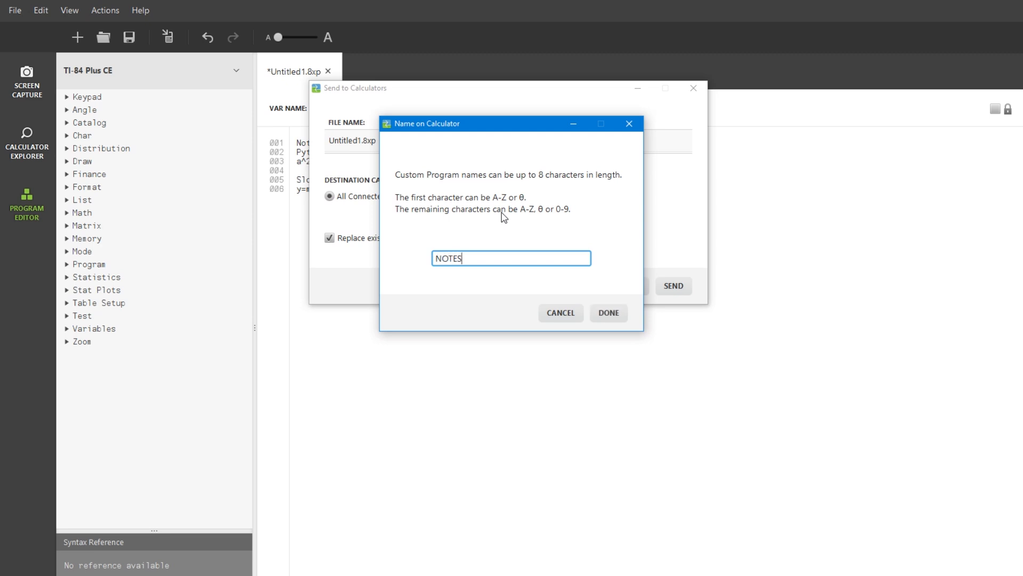
{"action": "left_click", "coordinate": [606, 313]}
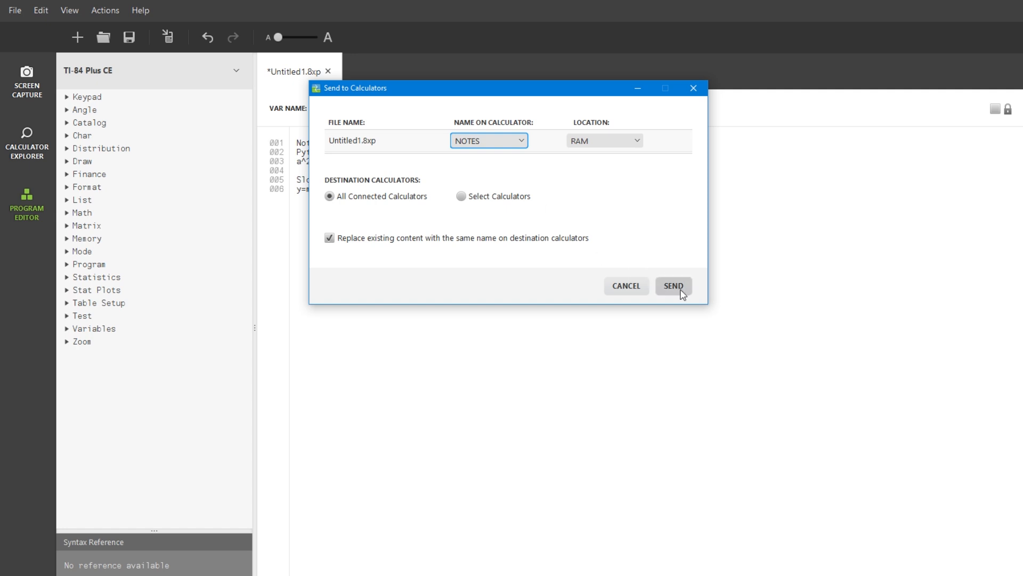
{"action": "left_click", "coordinate": [673, 286]}
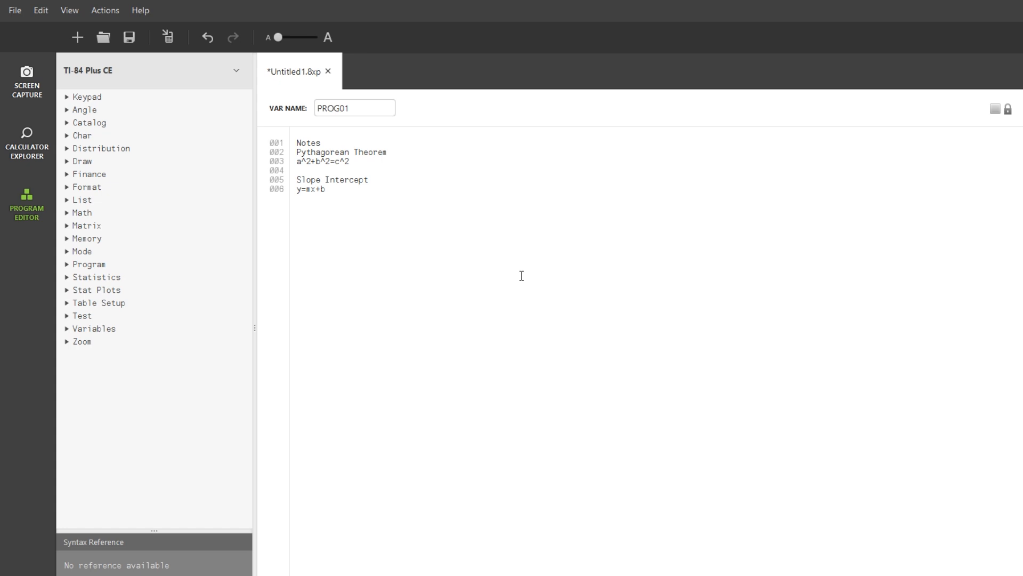
{"action": "mouse_move", "coordinate": [433, 232]}
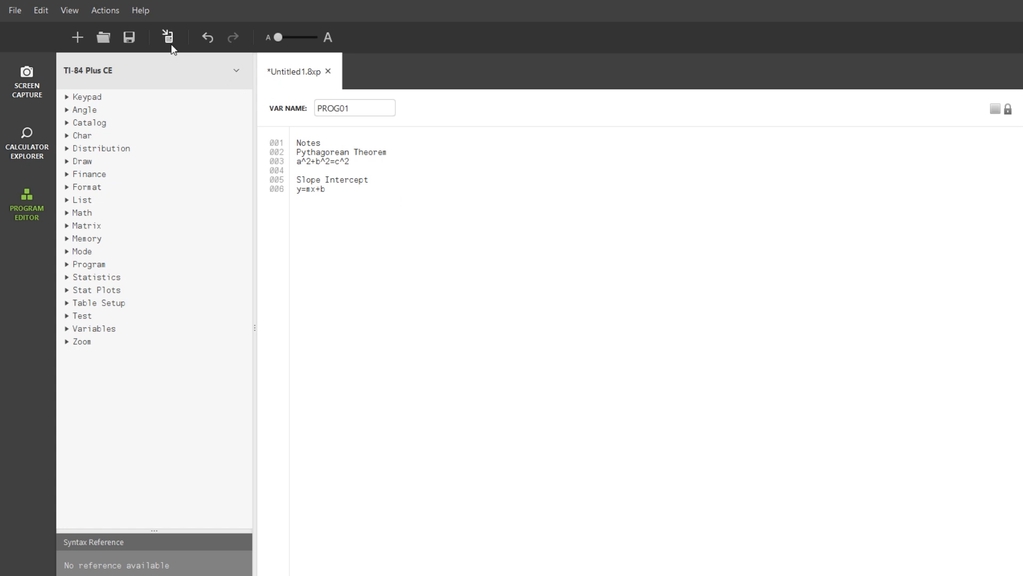
- Send the program again with the custom calculator name NOTES2
{"action": "left_click", "coordinate": [169, 37]}
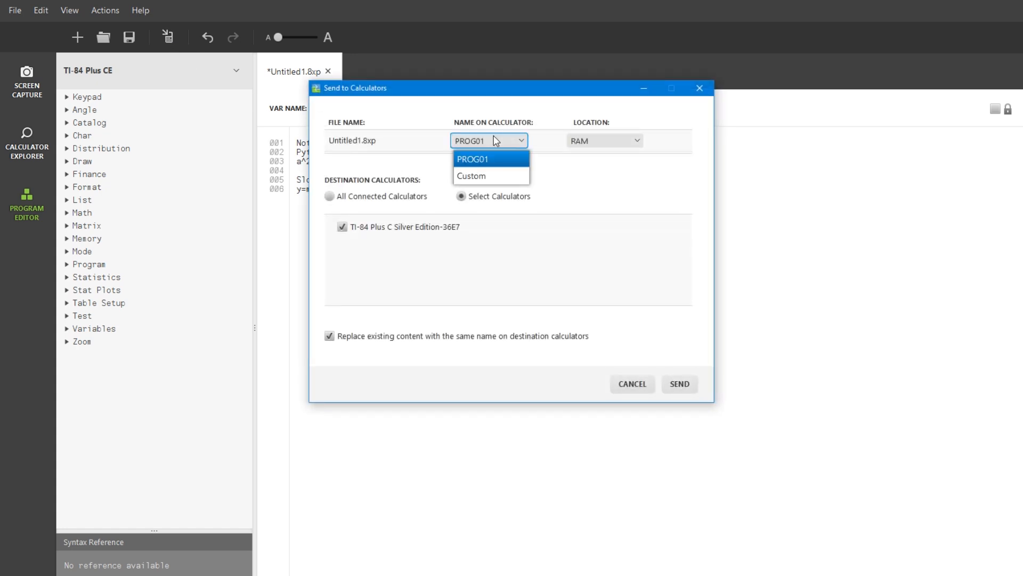
{"action": "left_click", "coordinate": [472, 176]}
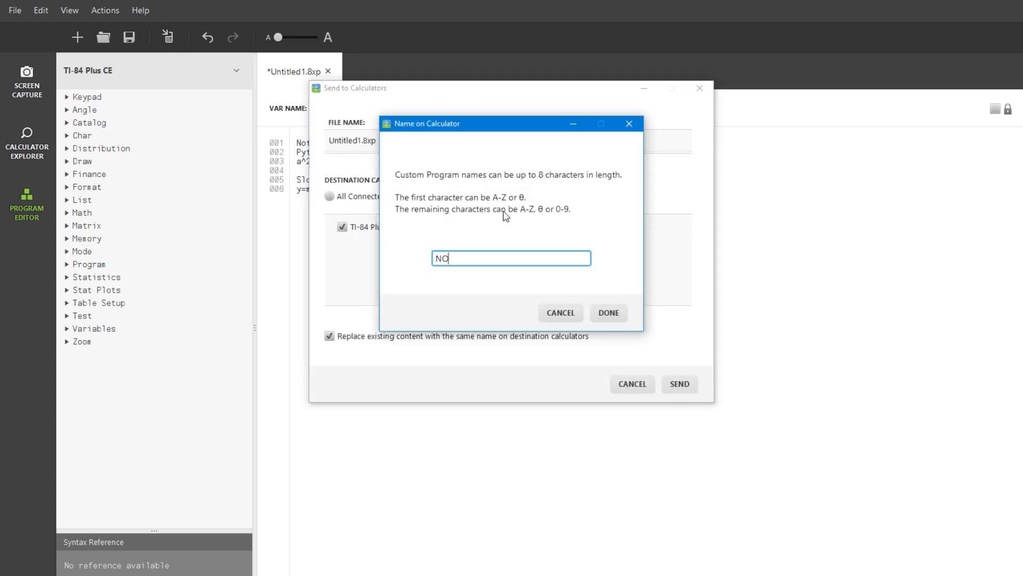
{"action": "type", "text": "TES2"}
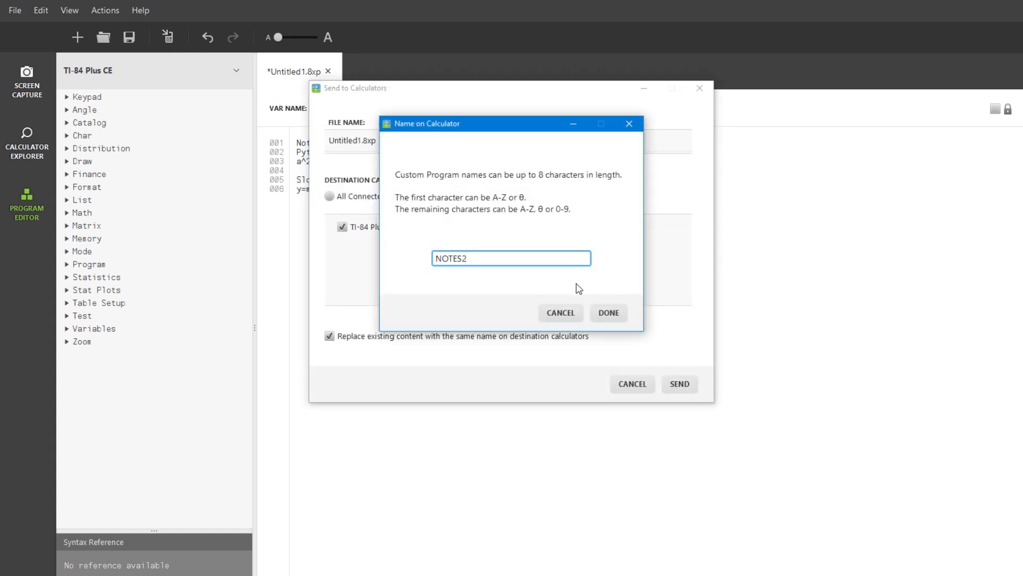
{"action": "left_click", "coordinate": [606, 312]}
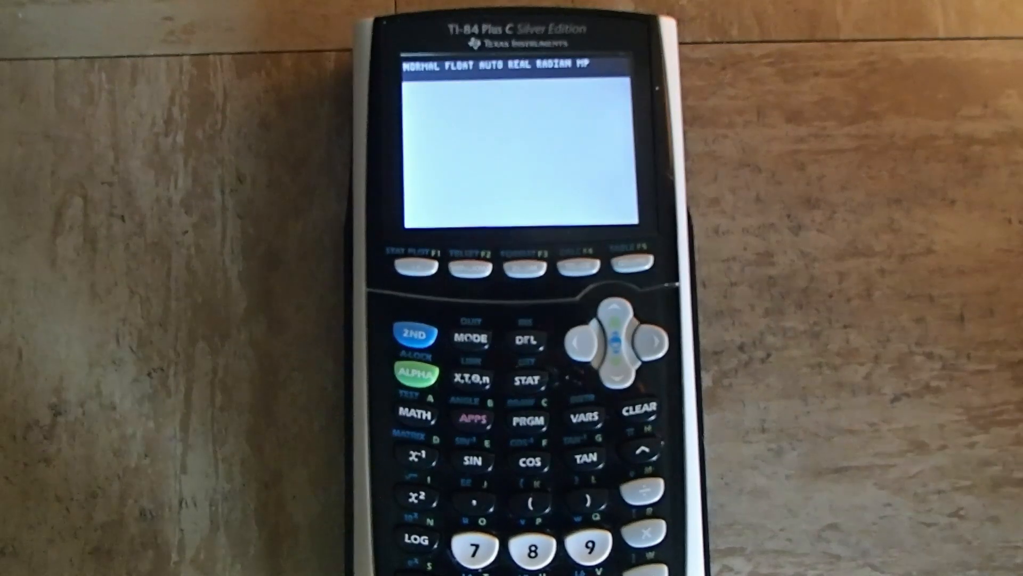
- On the calculator, use PRGM > EDIT > 1:NOTES to view the six note lines
{"action": "left_click", "coordinate": [529, 420]}
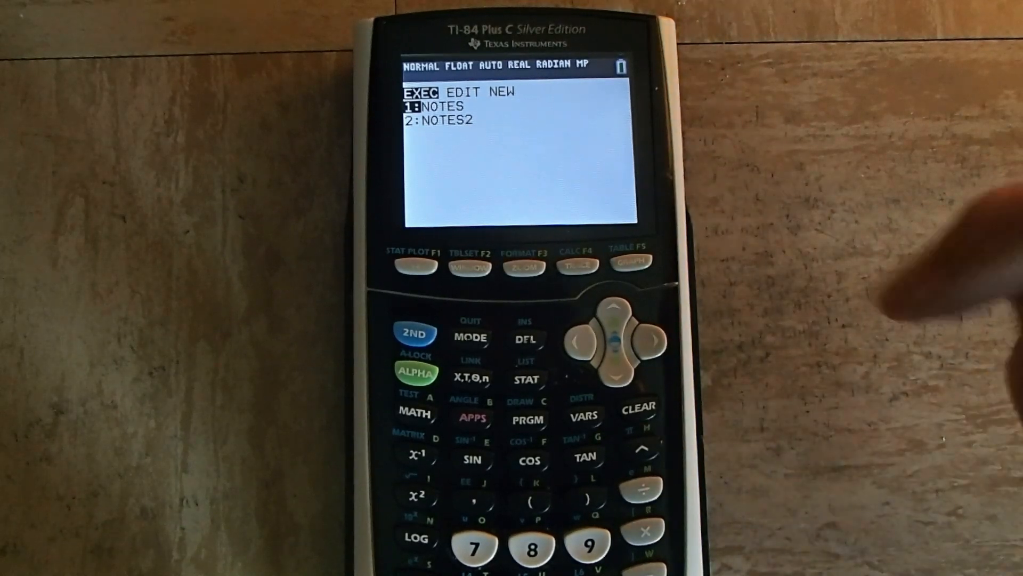
{"action": "left_click", "coordinate": [642, 342]}
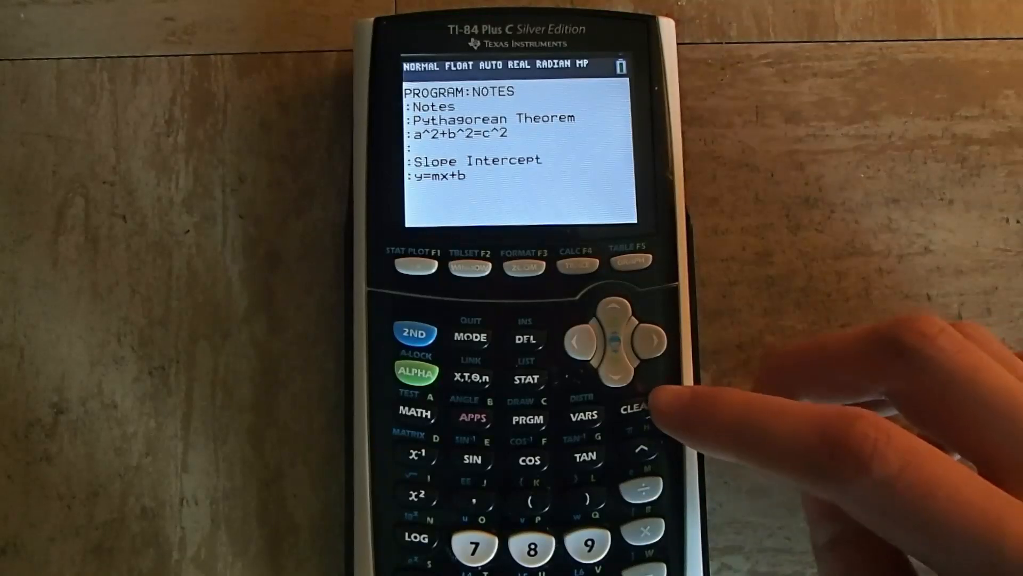
{"action": "left_click", "coordinate": [638, 408]}
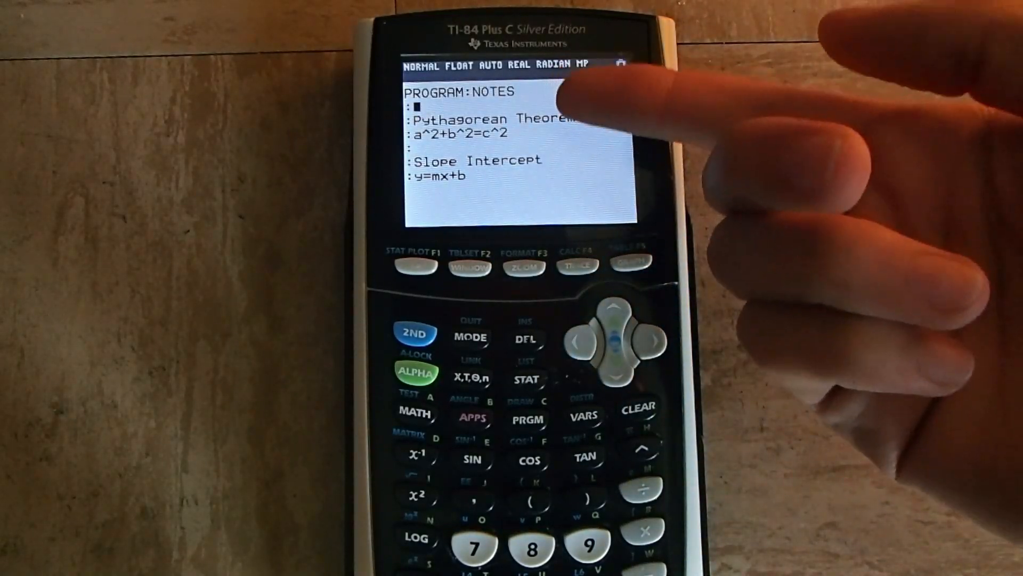